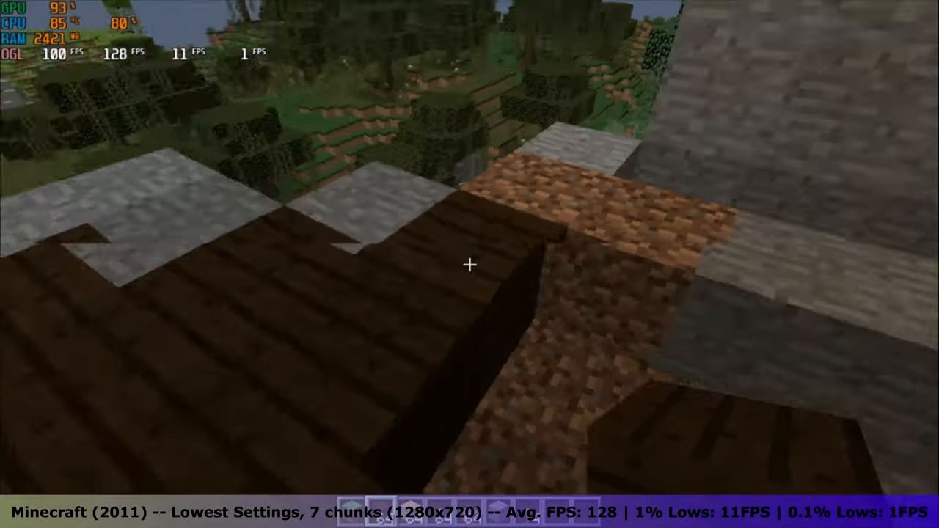
pyautogui.moveTo(470, 264)
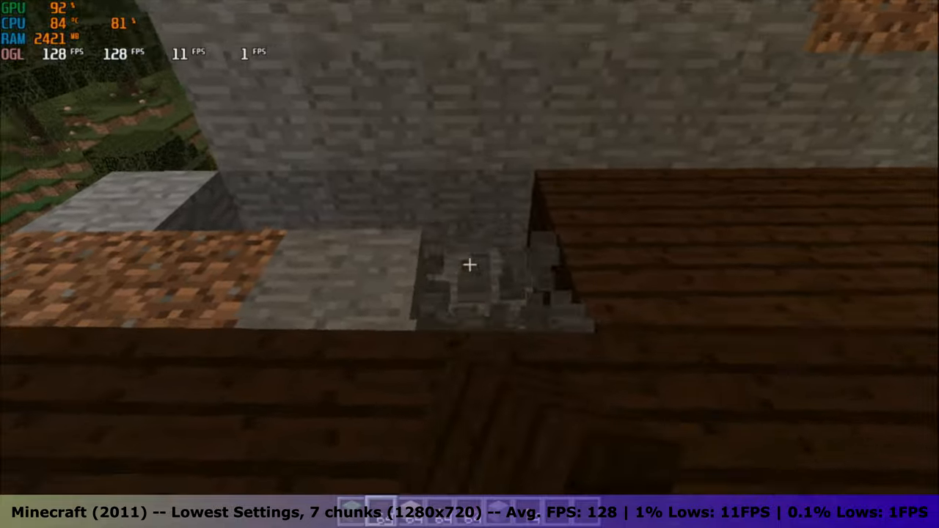
pyautogui.moveTo(470, 264)
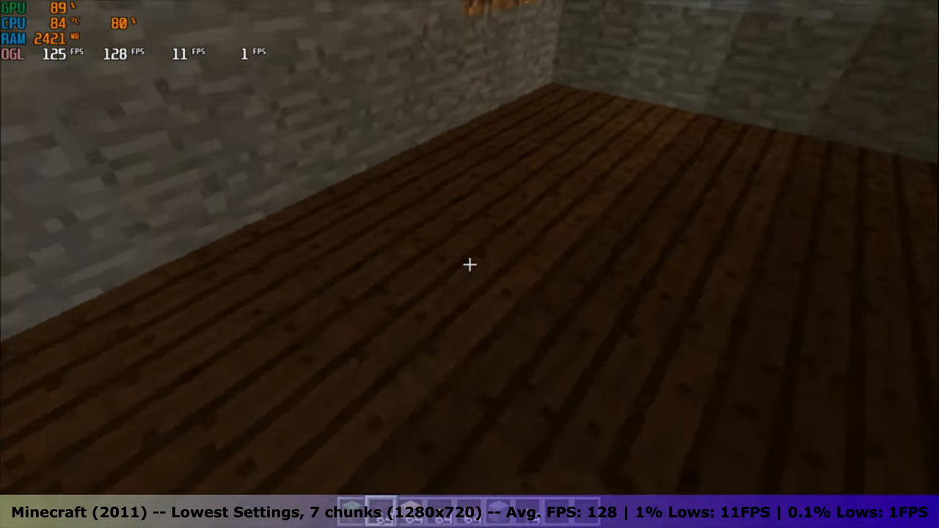
pyautogui.moveTo(469, 264)
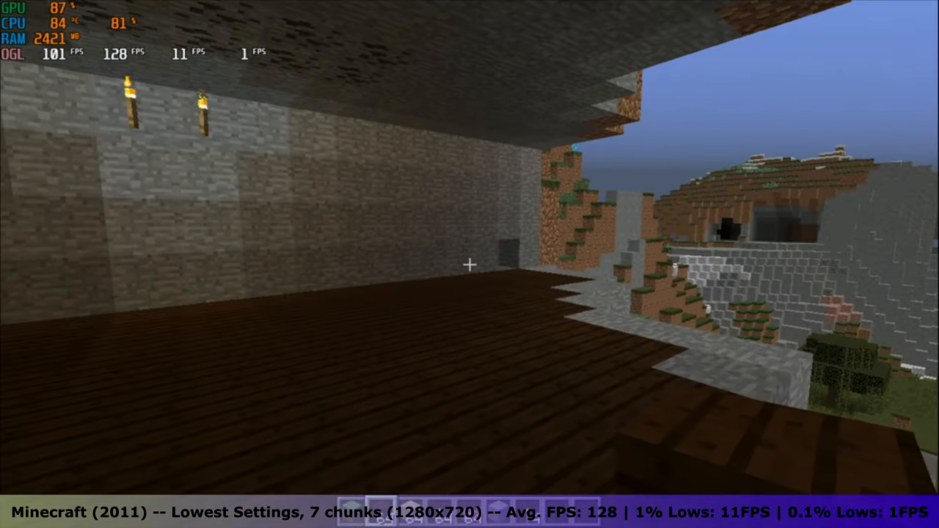
# Open the creative inventory item search to look for building blocks like stained glass.
pyautogui.press('e')
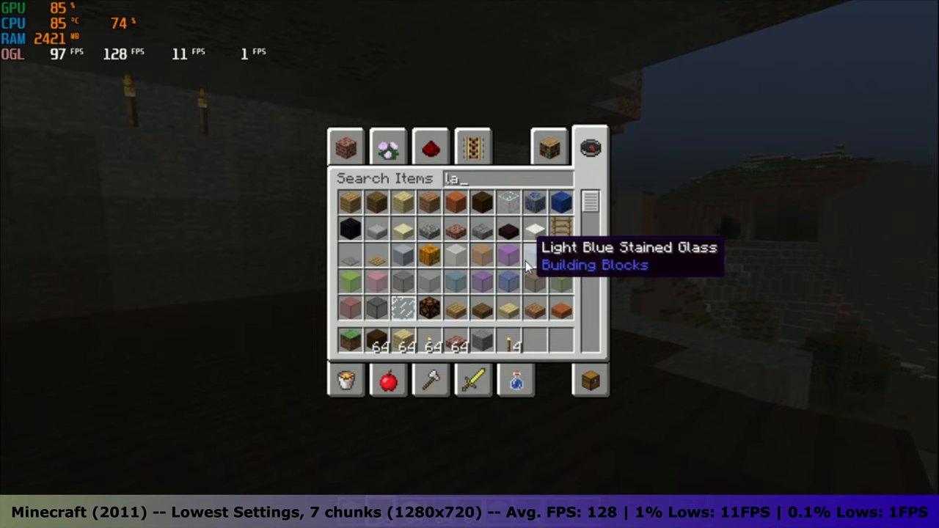